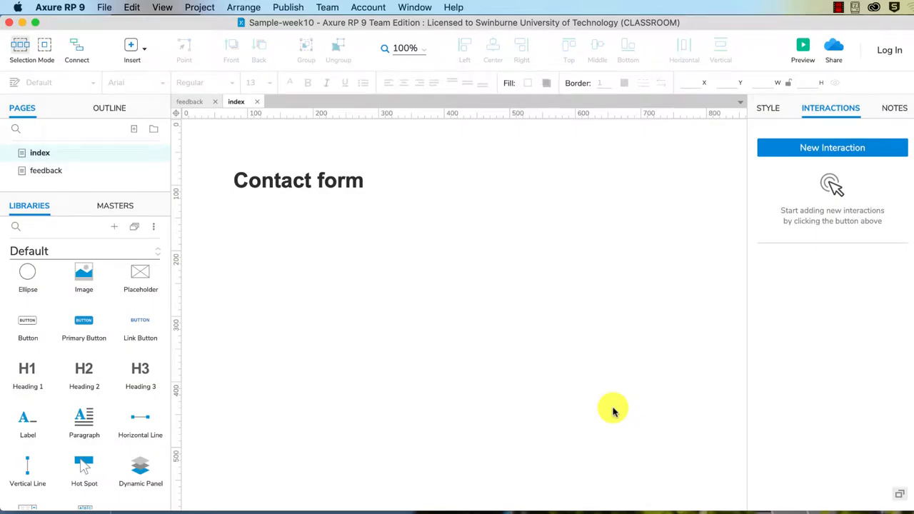
pyautogui.moveTo(250, 408)
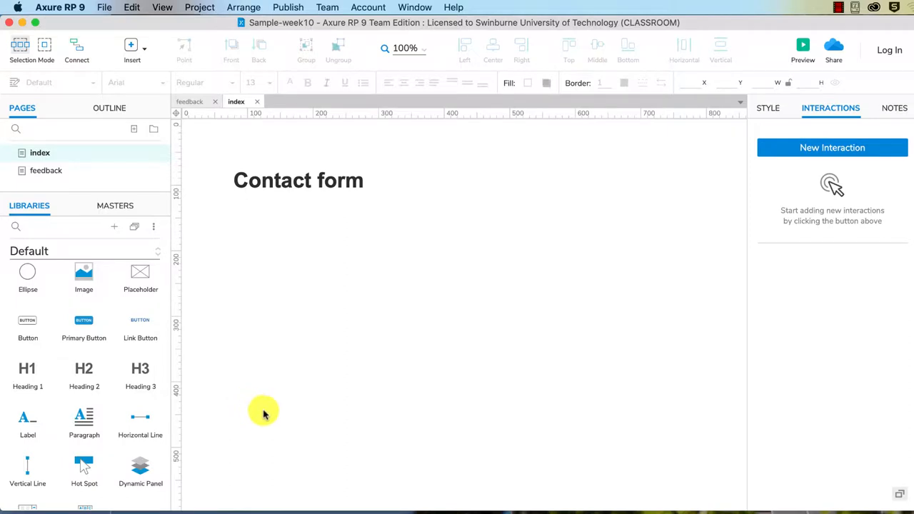
pyautogui.moveTo(294, 284)
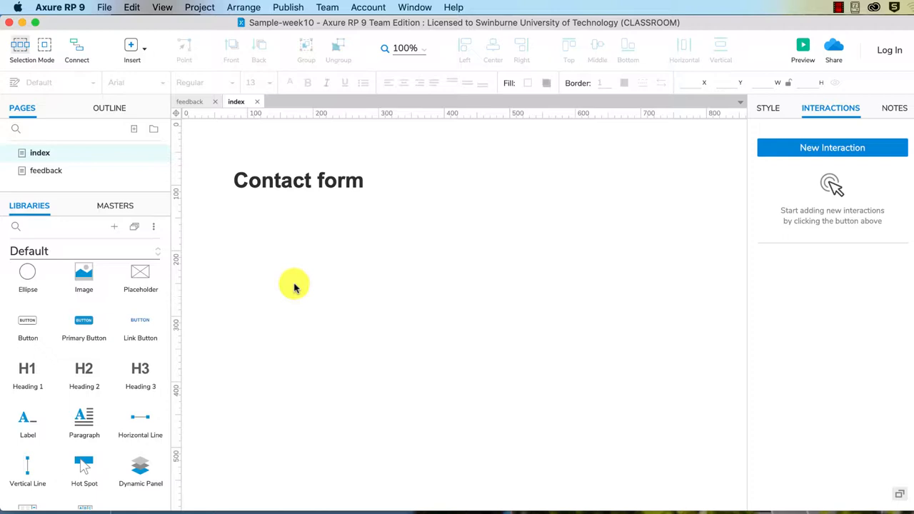
pyautogui.moveTo(46, 171)
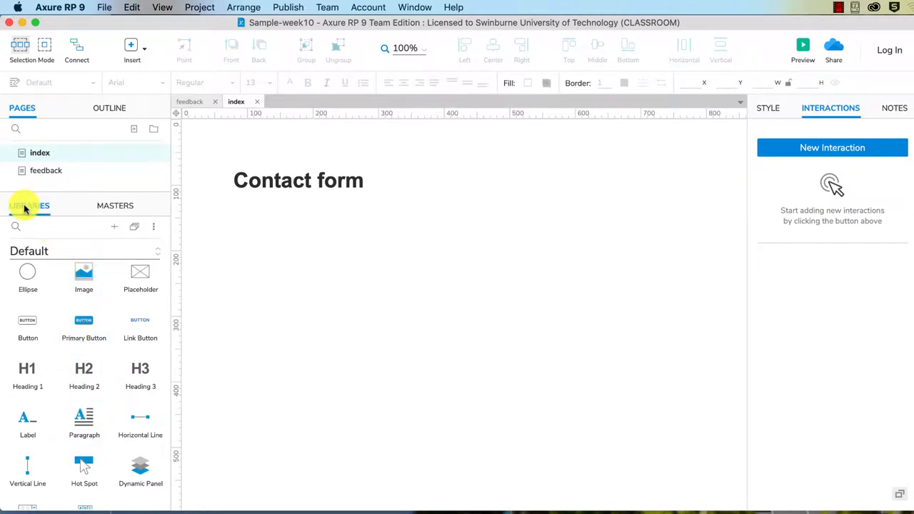
# - Scroll the Libraries panel down to the Forms widgets section
pyautogui.scroll(-3)
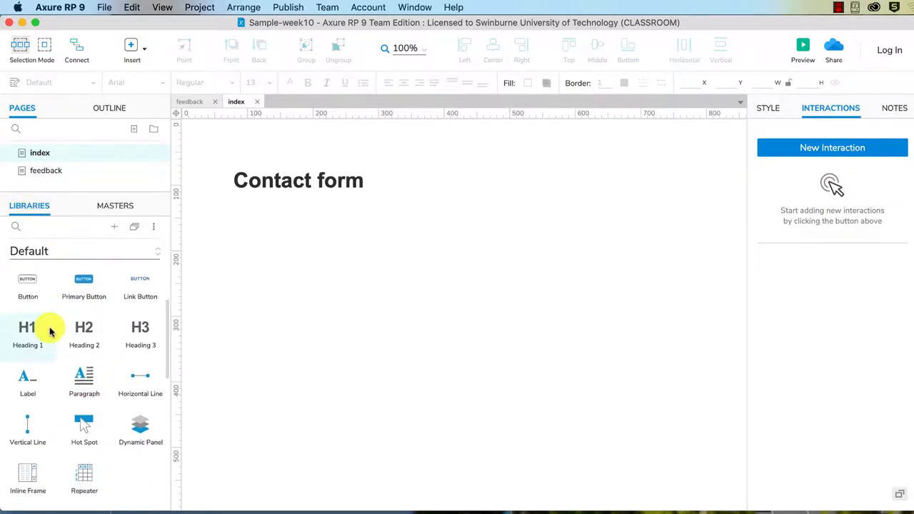
pyautogui.scroll(-3)
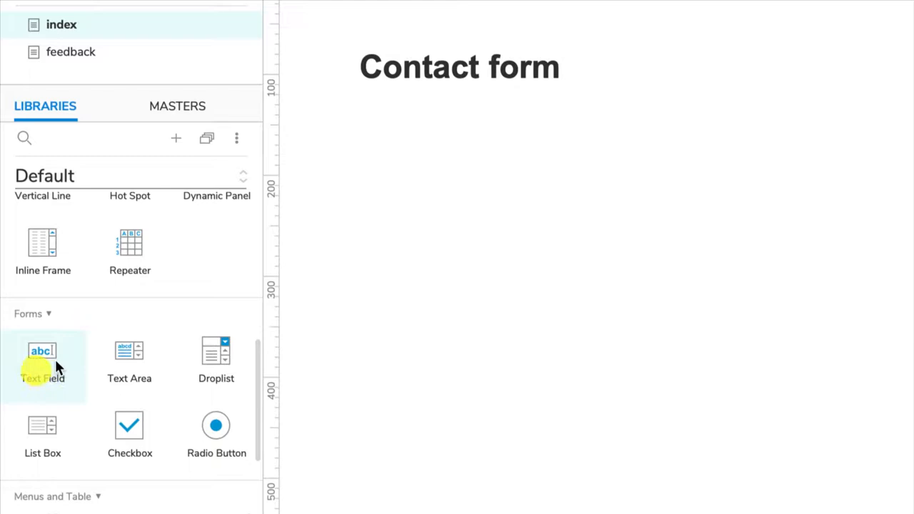
pyautogui.moveTo(217, 365)
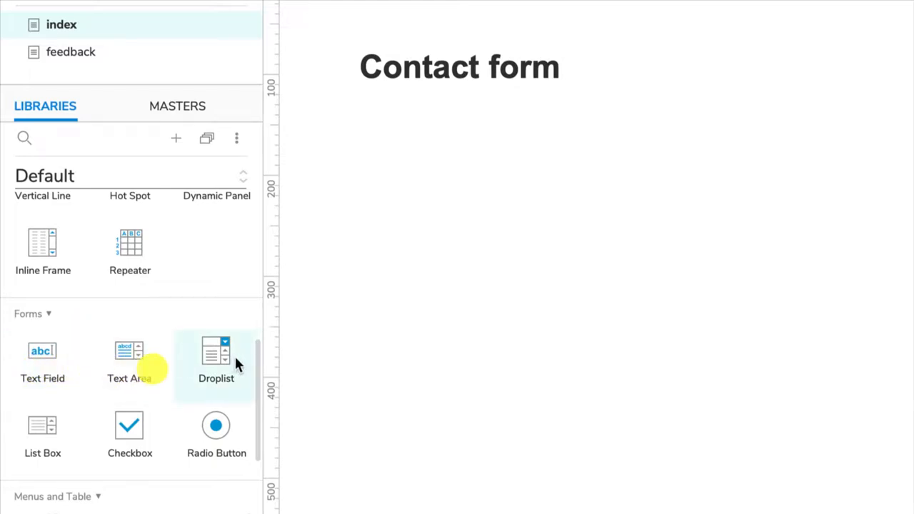
pyautogui.moveTo(97, 443)
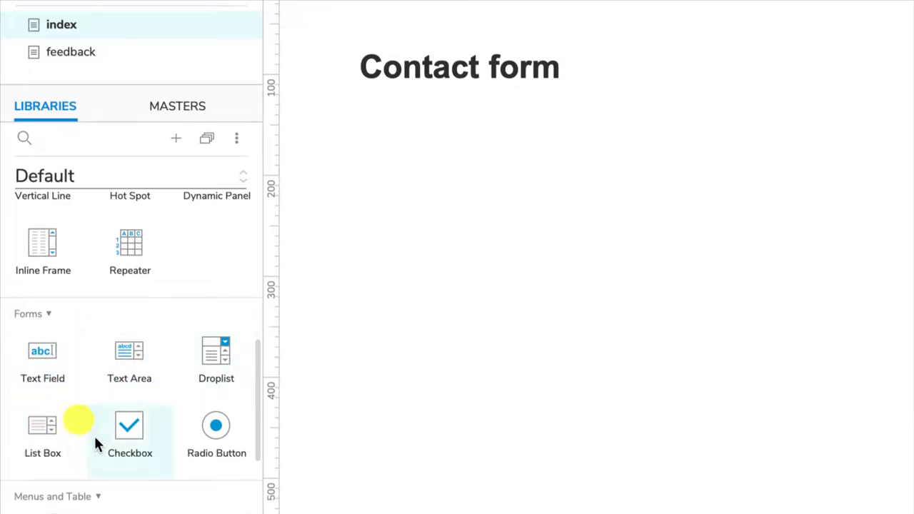
pyautogui.moveTo(129, 360)
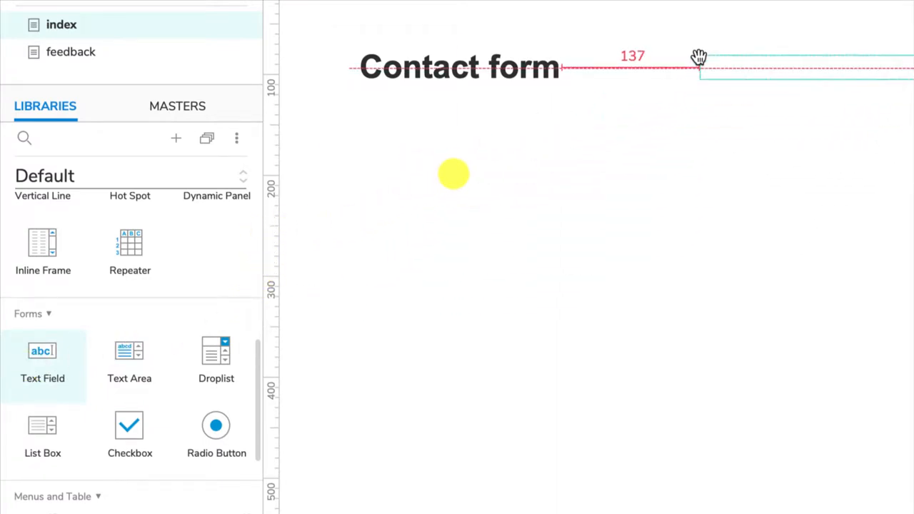
# - Place a text field beside the Contact form heading with a 'Name' label above it
pyautogui.moveTo(700, 57); pyautogui.dragTo(687, 91)
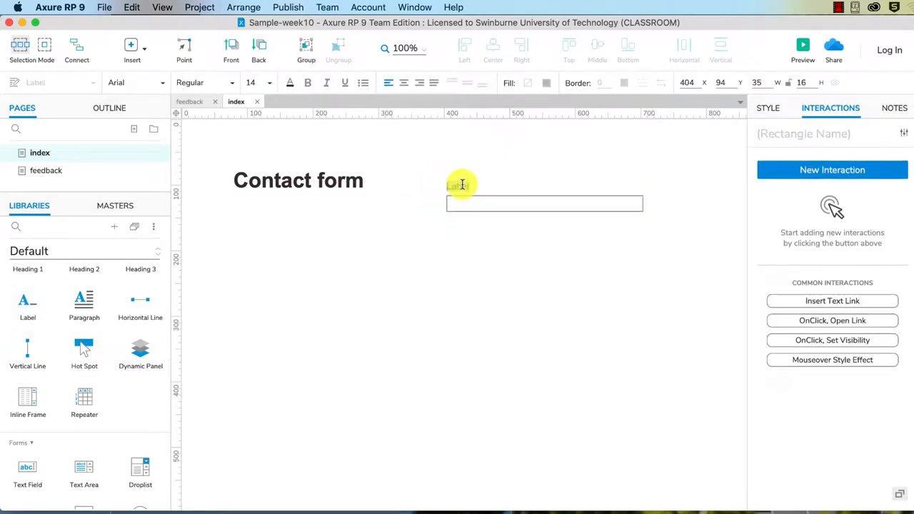
pyautogui.write('Name')
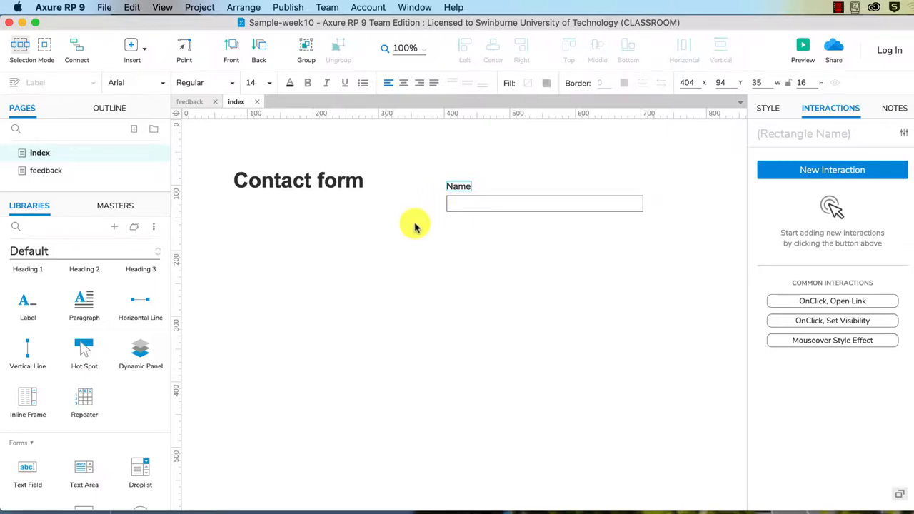
pyautogui.click(544, 202)
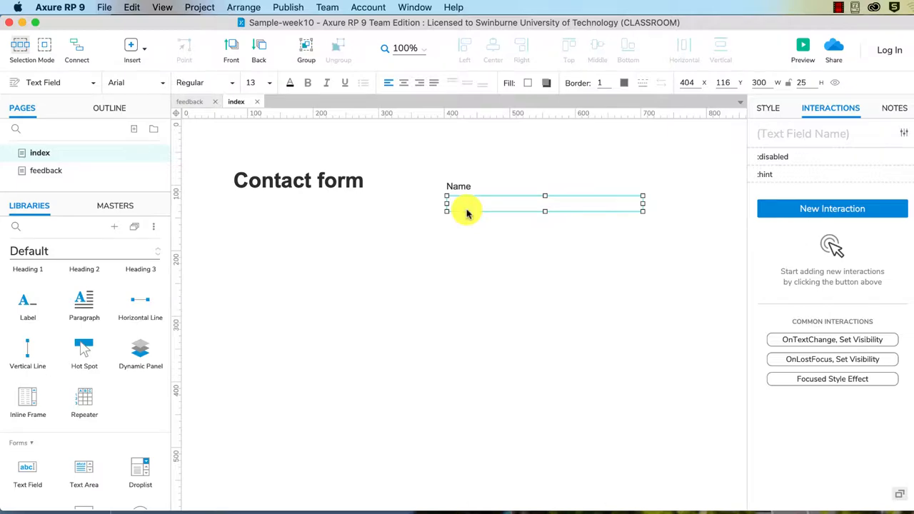
pyautogui.rightClick(469, 207)
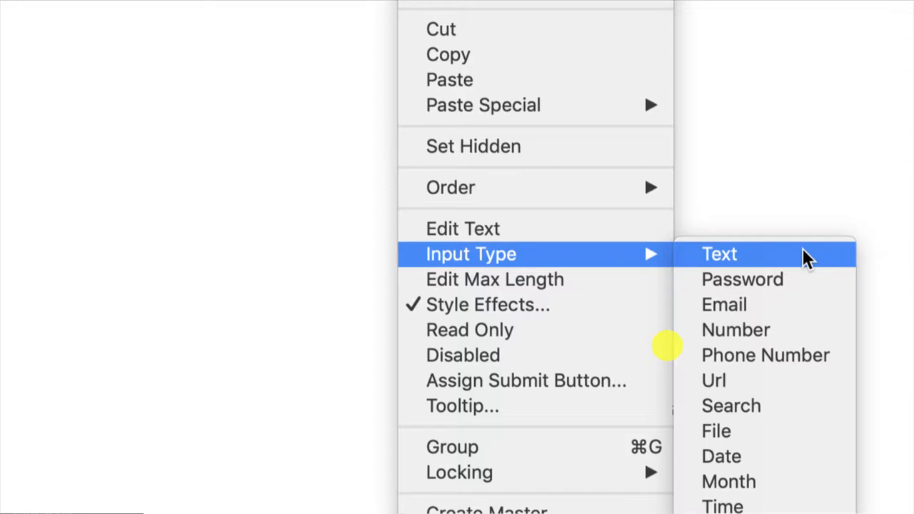
pyautogui.moveTo(800, 268)
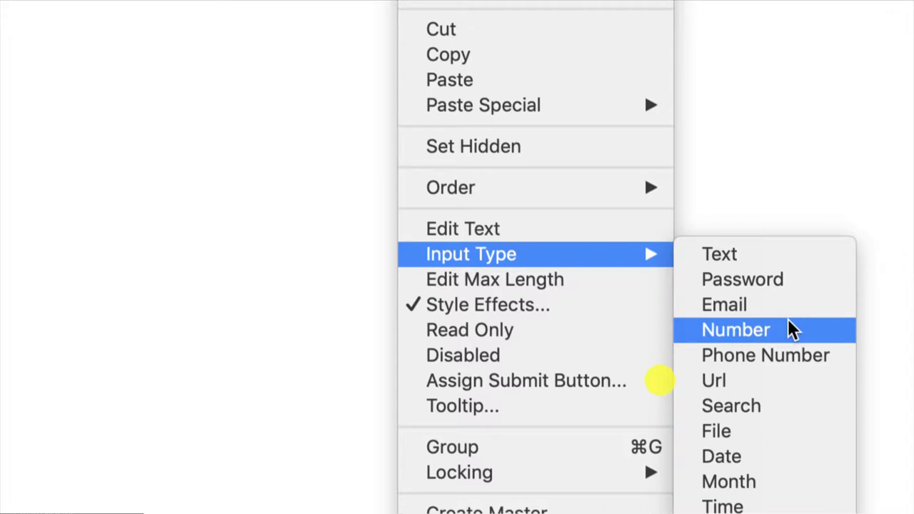
pyautogui.moveTo(765, 354)
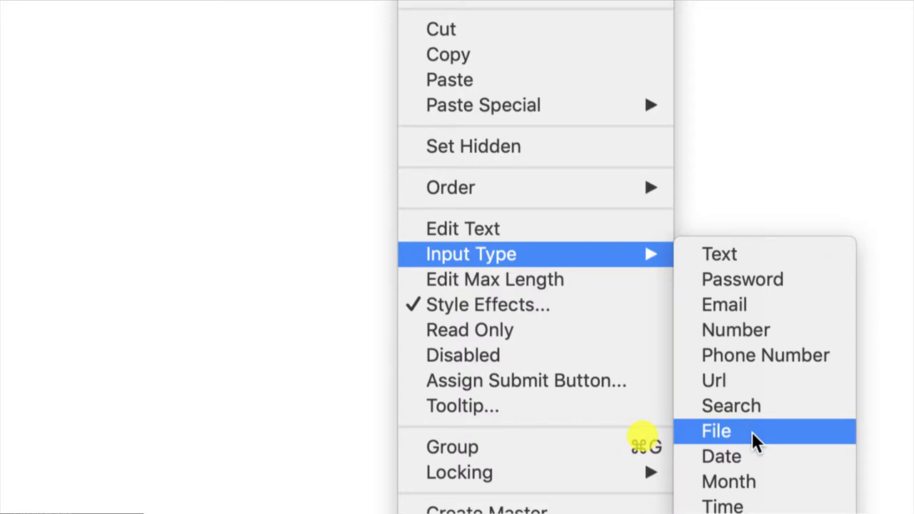
pyautogui.moveTo(723, 505)
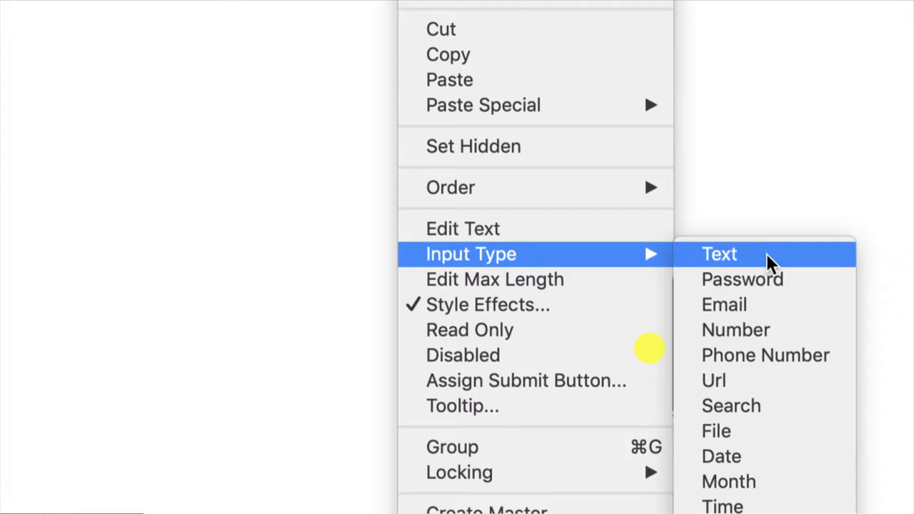
pyautogui.click(720, 254)
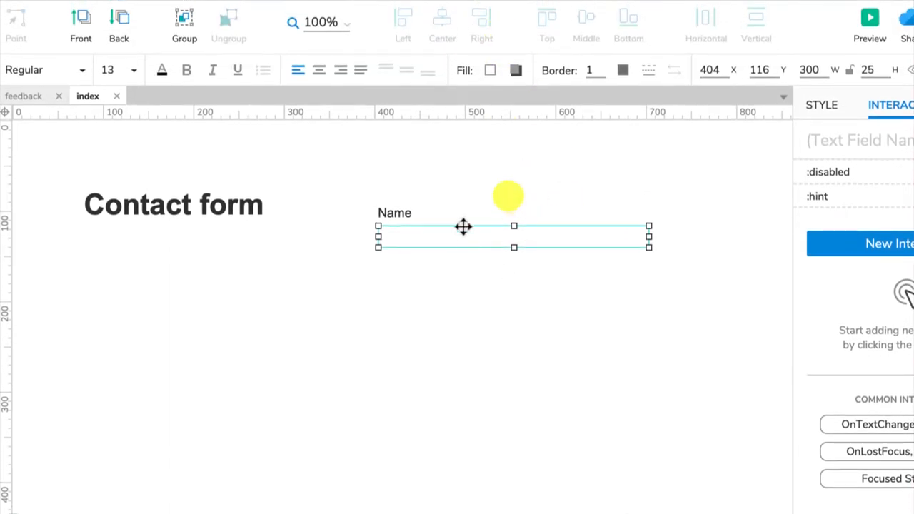
# - Set the Name field's text to 'Enter your name here' via Edit Text
pyautogui.rightClick(462, 225)
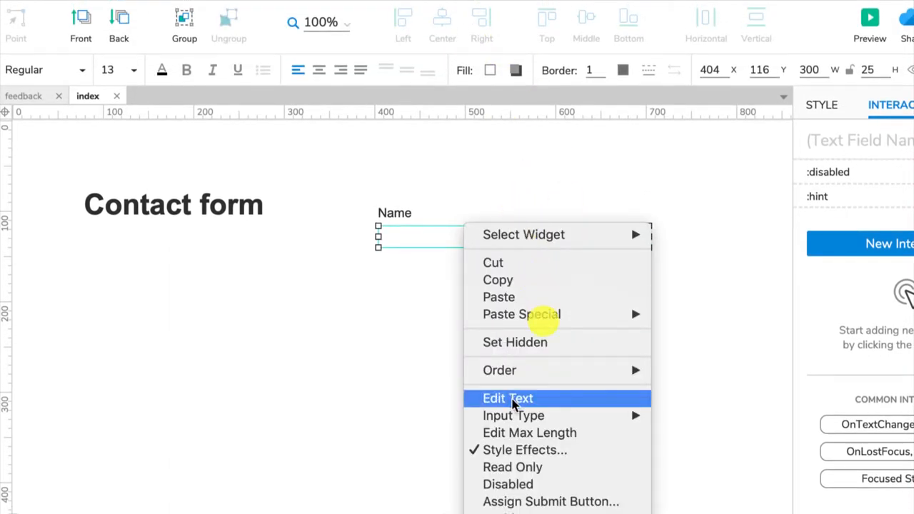
pyautogui.click(509, 397)
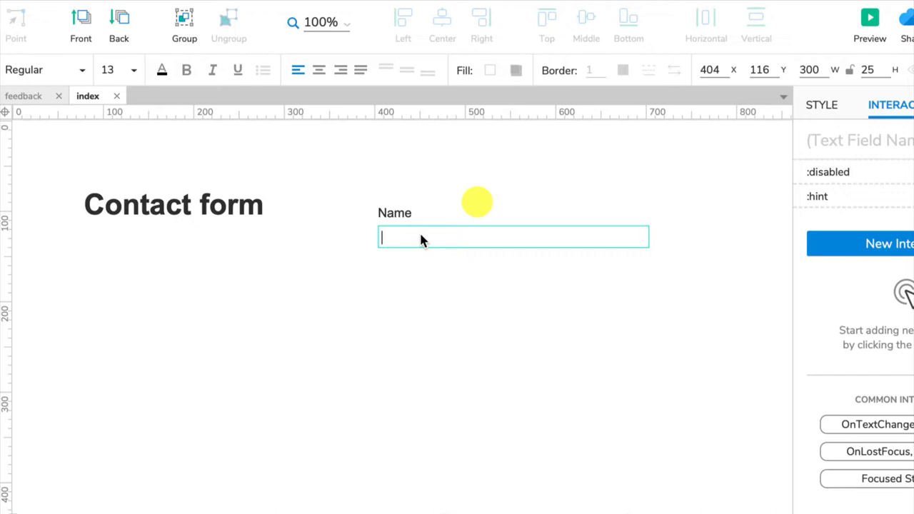
pyautogui.moveTo(429, 243)
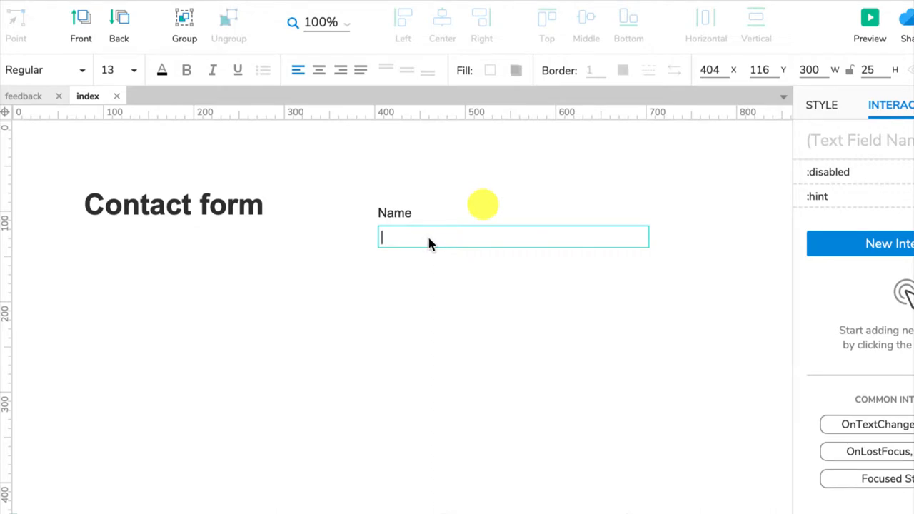
pyautogui.write('Enter your')
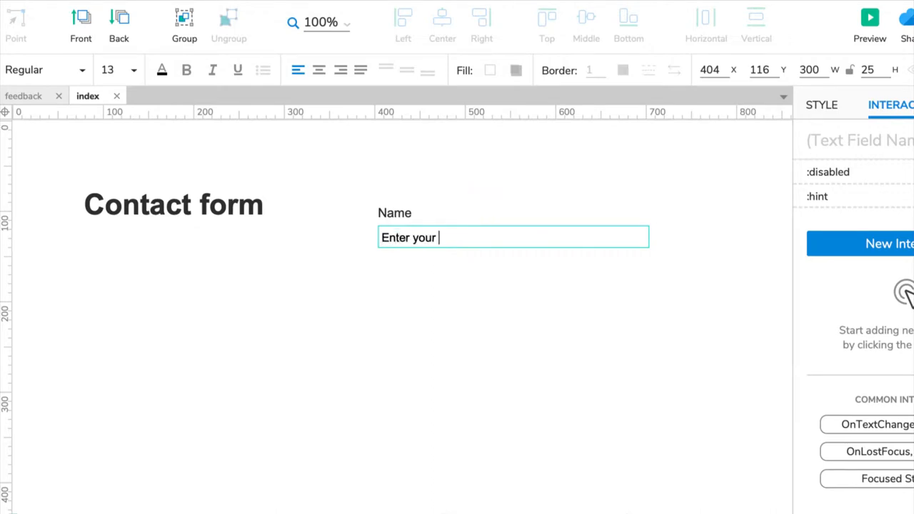
pyautogui.write('name here')
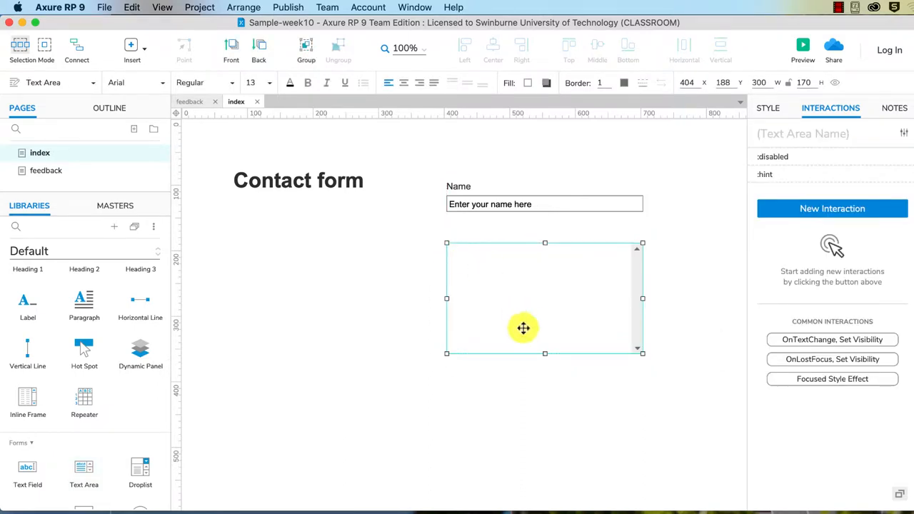
# - Shorten the Message text area below the Name field and open its options
pyautogui.moveTo(545, 353); pyautogui.dragTo(546, 300)
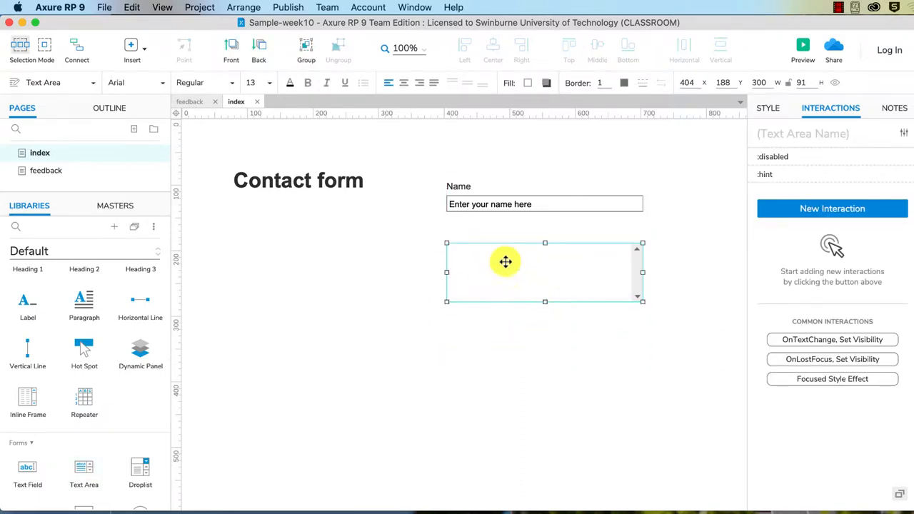
pyautogui.rightClick(506, 262)
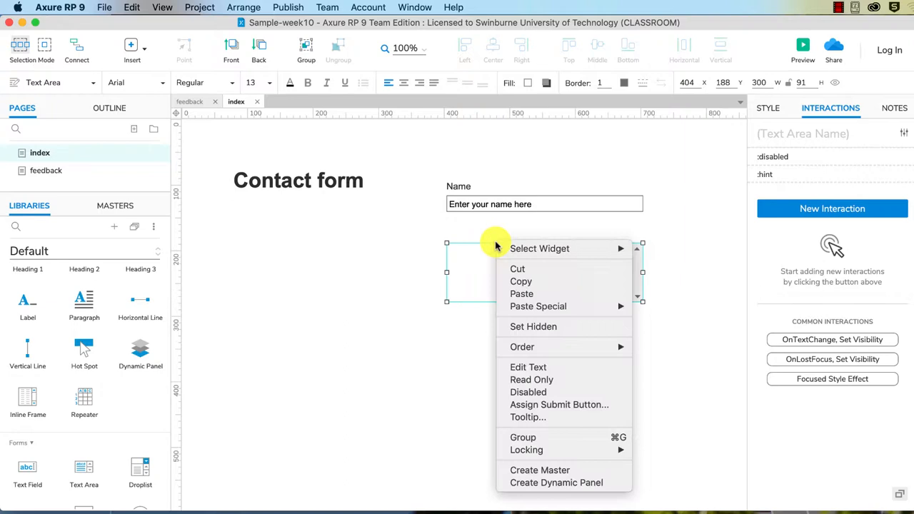
pyautogui.moveTo(540, 248)
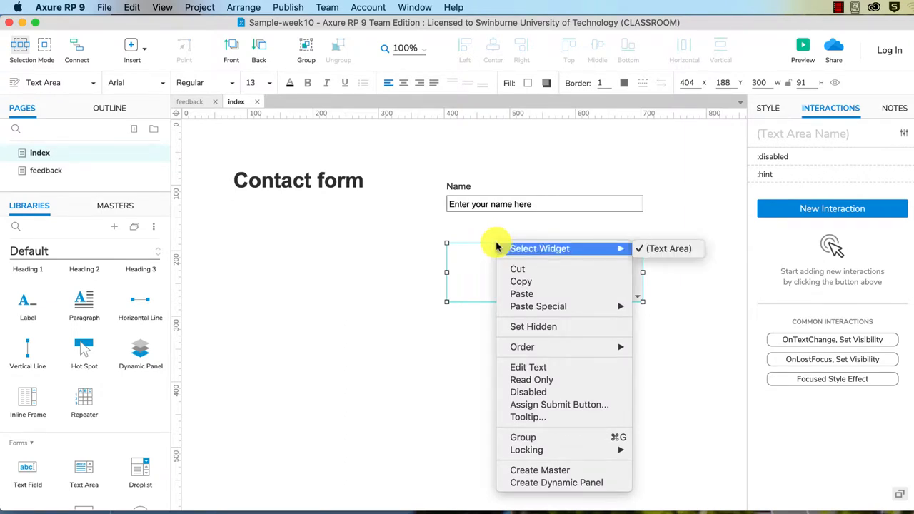
pyautogui.moveTo(465, 283)
pyautogui.write('Enter your message here')
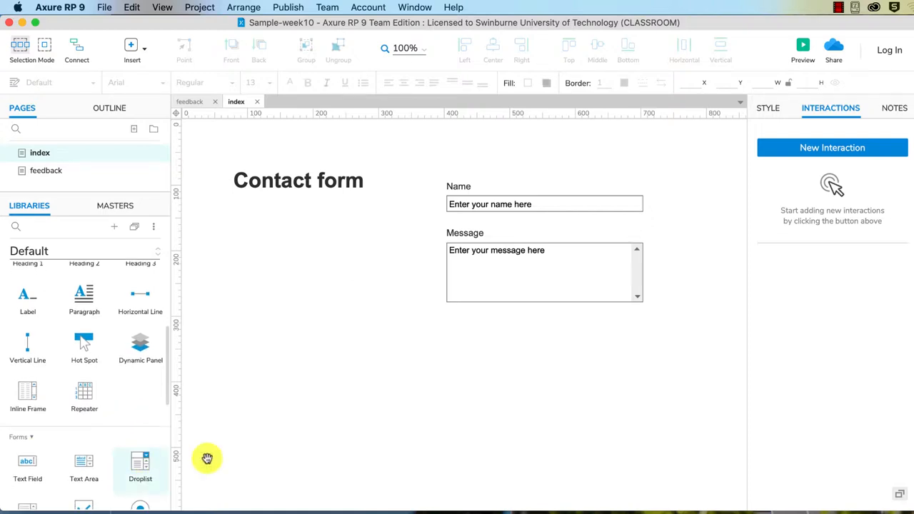
# - Place a droplist below the Message area and open its list-options editor
pyautogui.moveTo(140, 465); pyautogui.dragTo(448, 327)
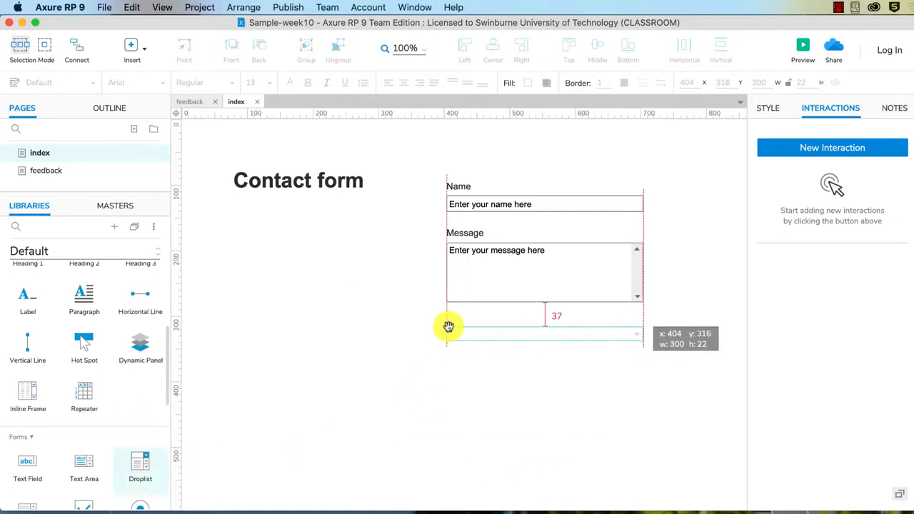
pyautogui.click(544, 336)
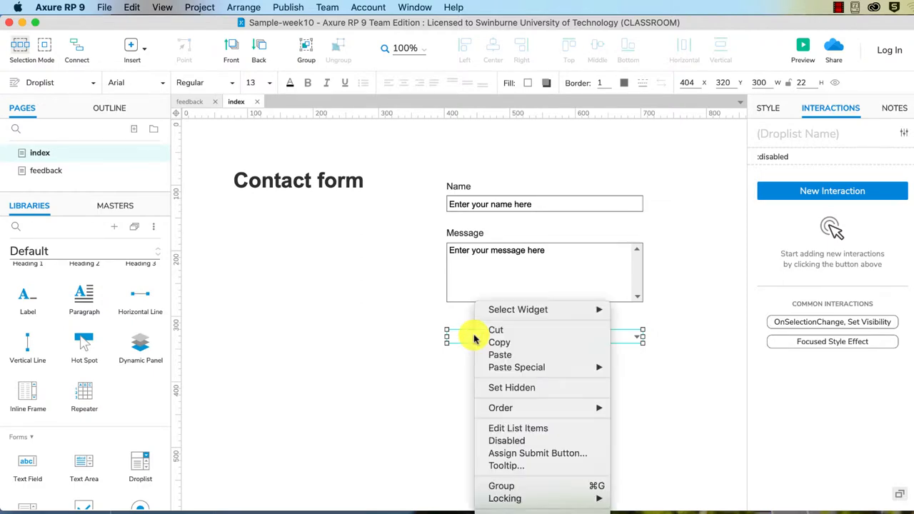
pyautogui.moveTo(518, 429)
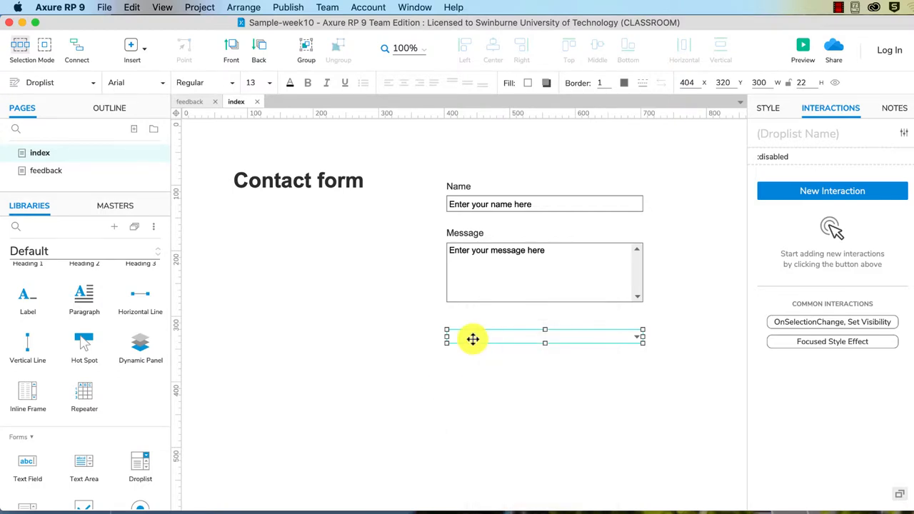
pyautogui.doubleClick(545, 337)
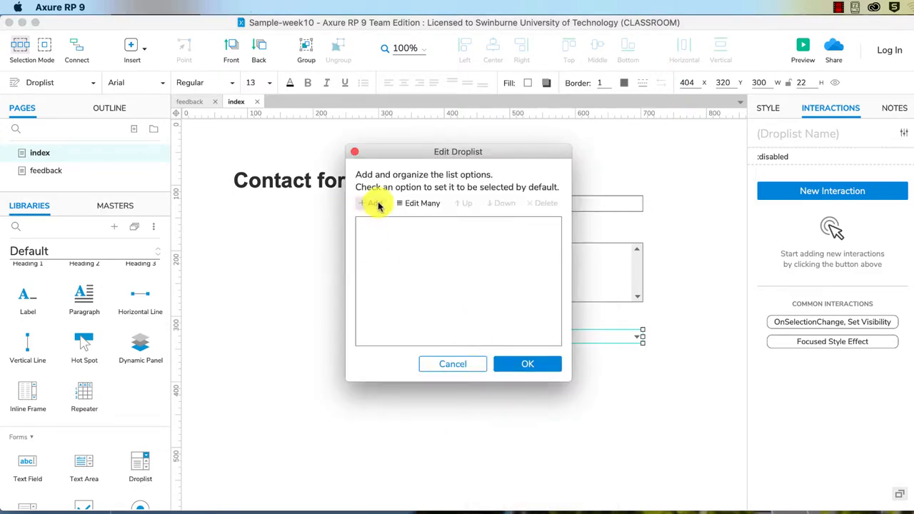
pyautogui.moveTo(371, 202)
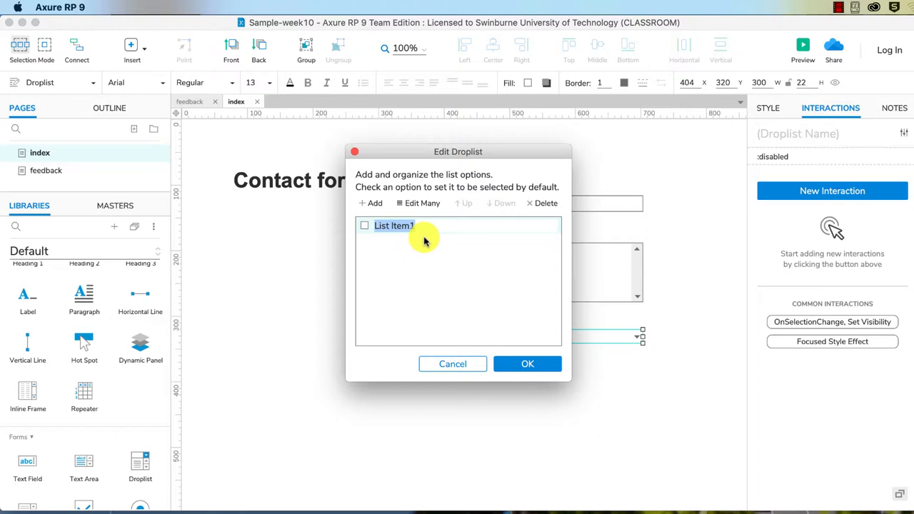
# - Add options Apple and Pear, then start entering Banana via Edit Many
pyautogui.write('Apple')
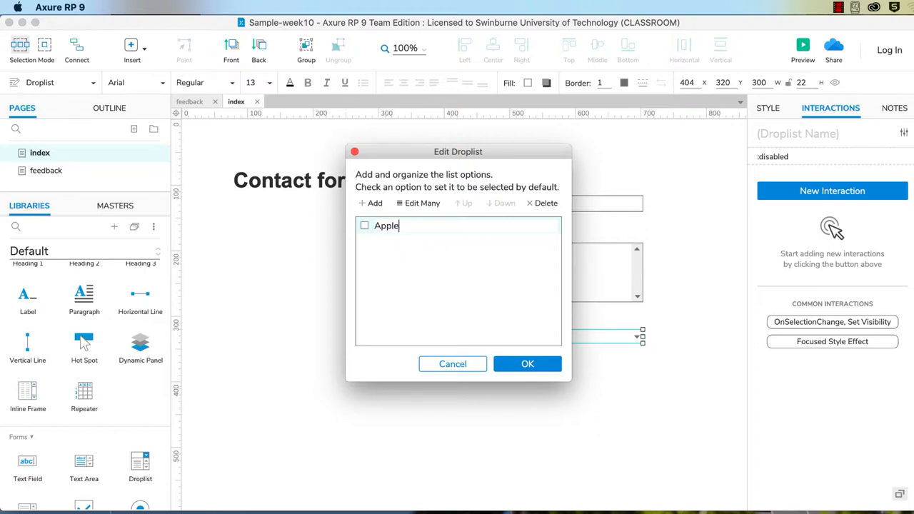
pyautogui.click(370, 203)
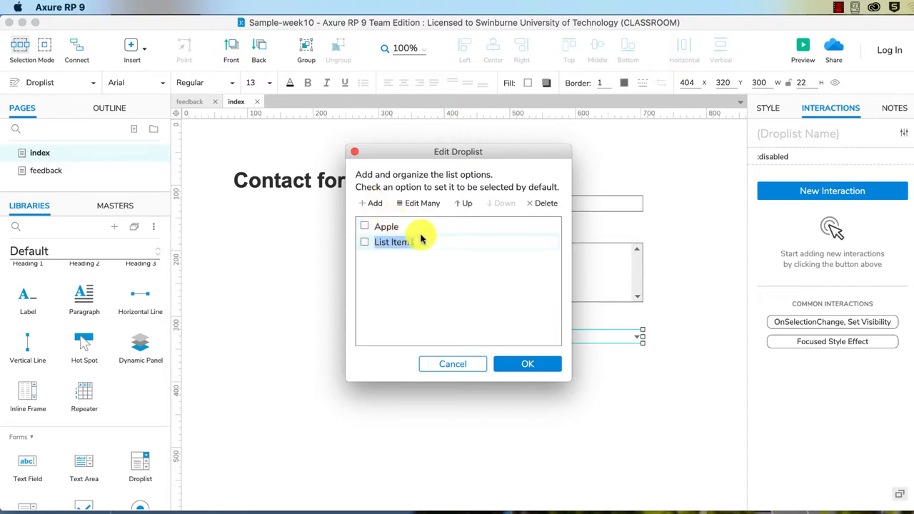
pyautogui.write('Pear')
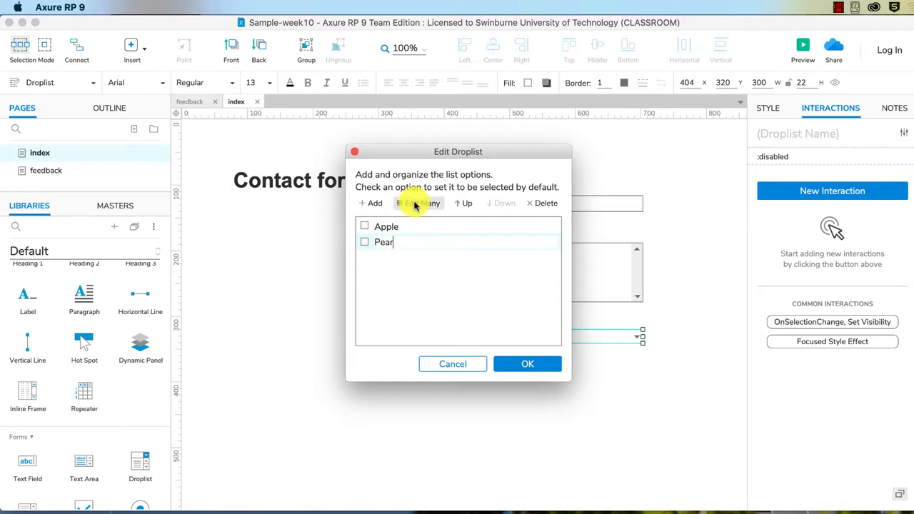
pyautogui.click(419, 203)
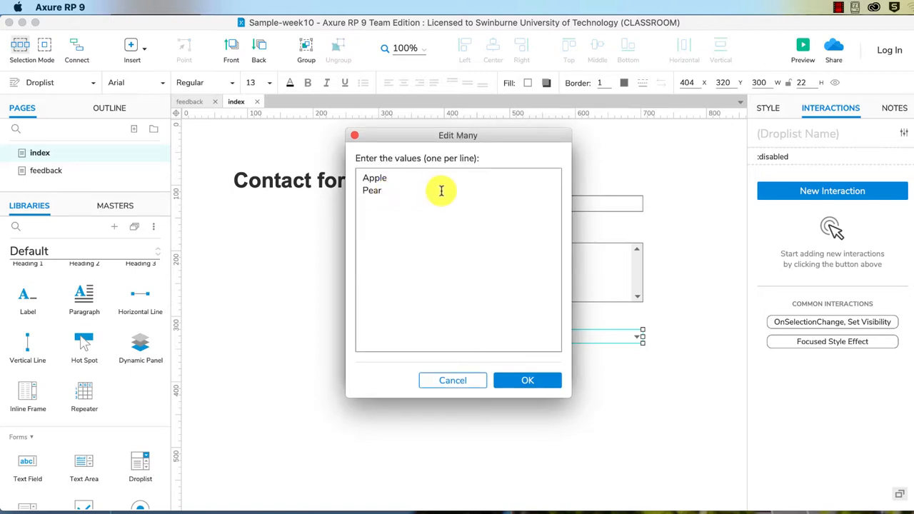
pyautogui.write('Banana')
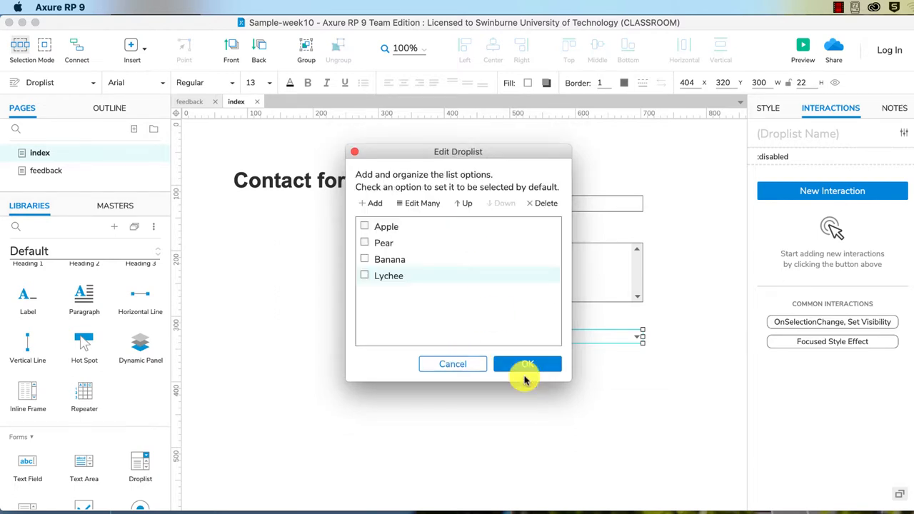
pyautogui.moveTo(417, 330)
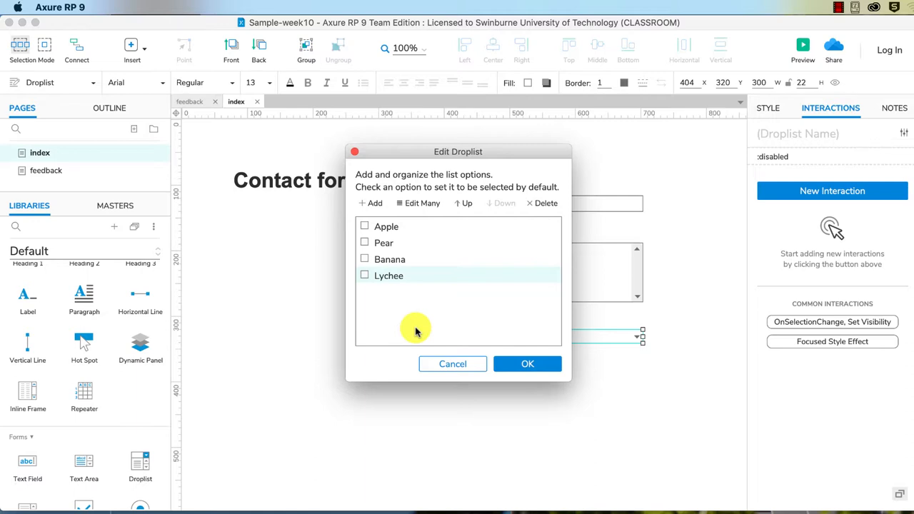
pyautogui.moveTo(477, 236)
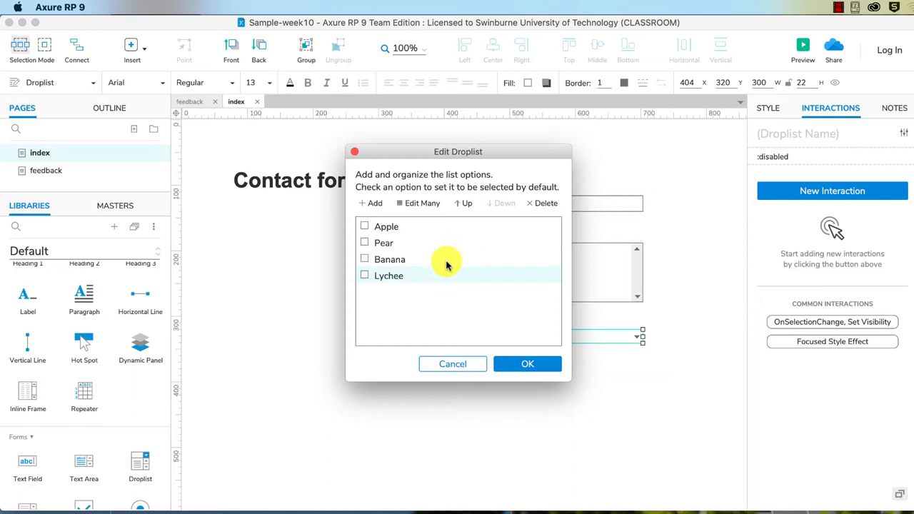
pyautogui.moveTo(428, 274)
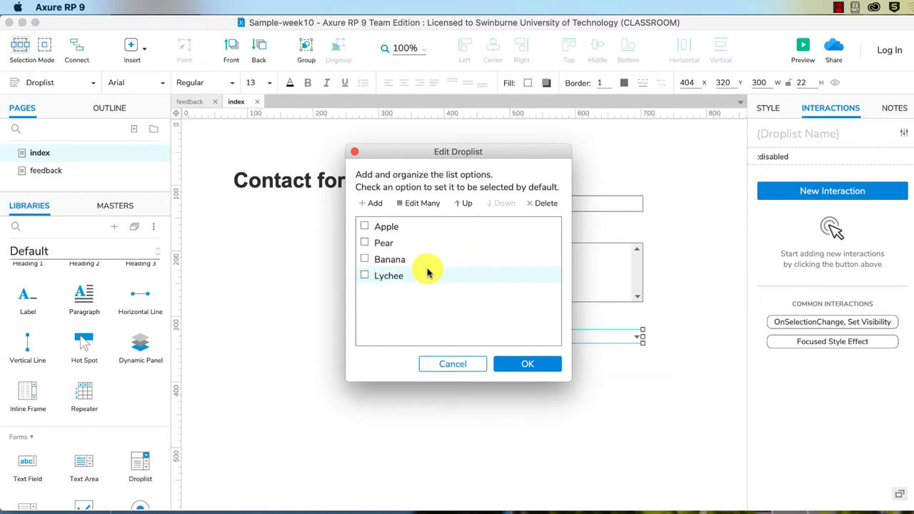
pyautogui.moveTo(426, 268)
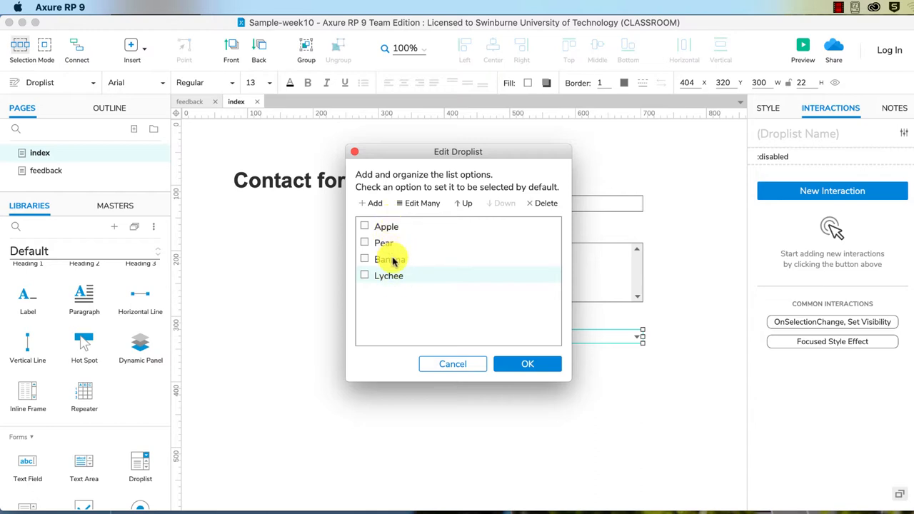
# - Order the options Apple, Banana, Lychee, Pear and tick Lychee as default
pyautogui.click(365, 258)
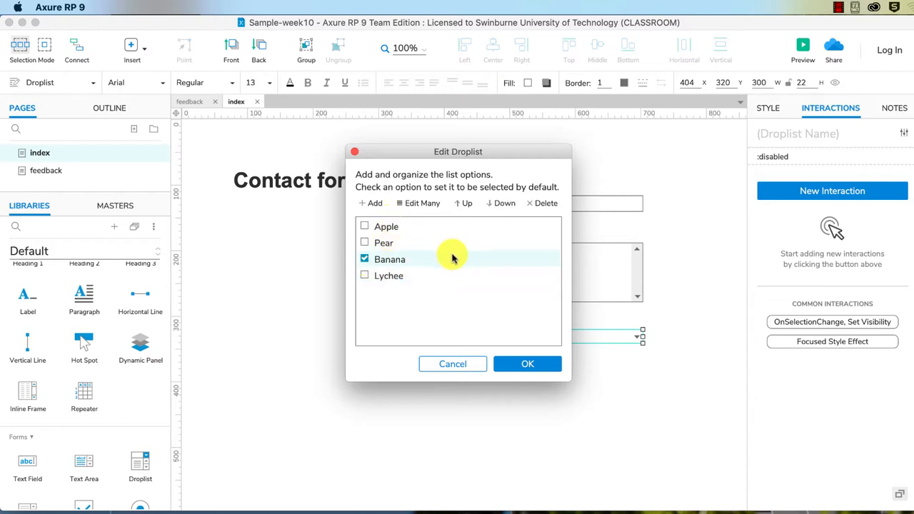
pyautogui.click(463, 202)
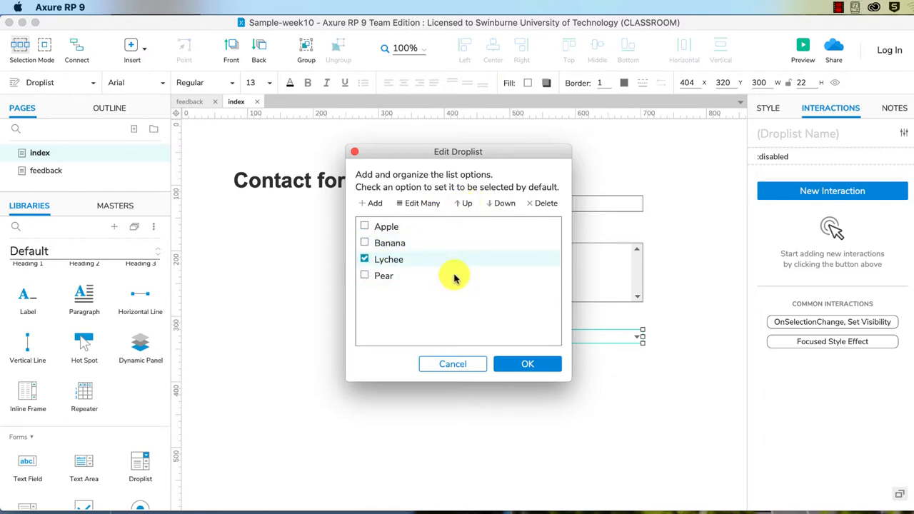
pyautogui.click(364, 259)
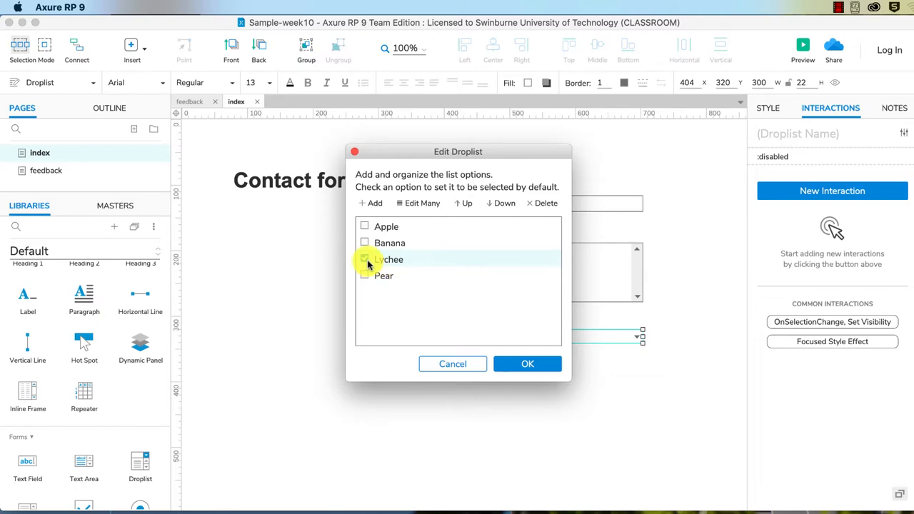
pyautogui.click(364, 260)
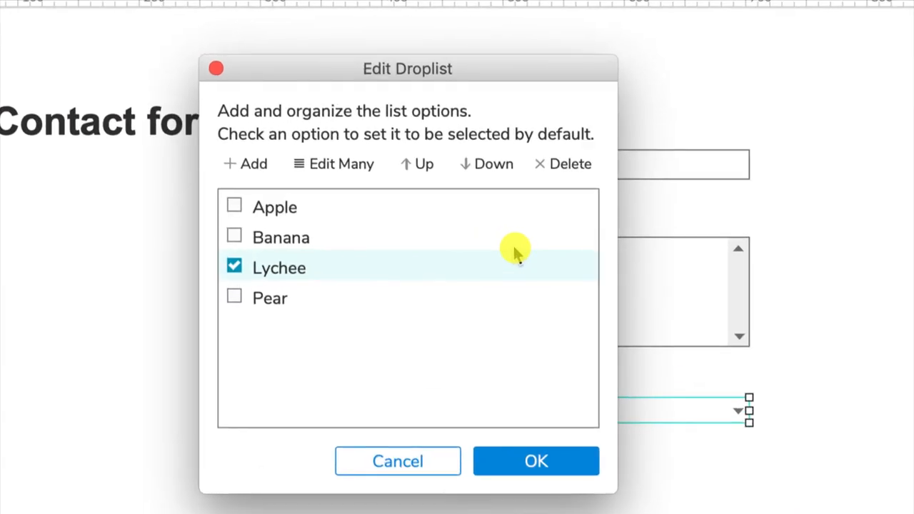
pyautogui.moveTo(236, 270)
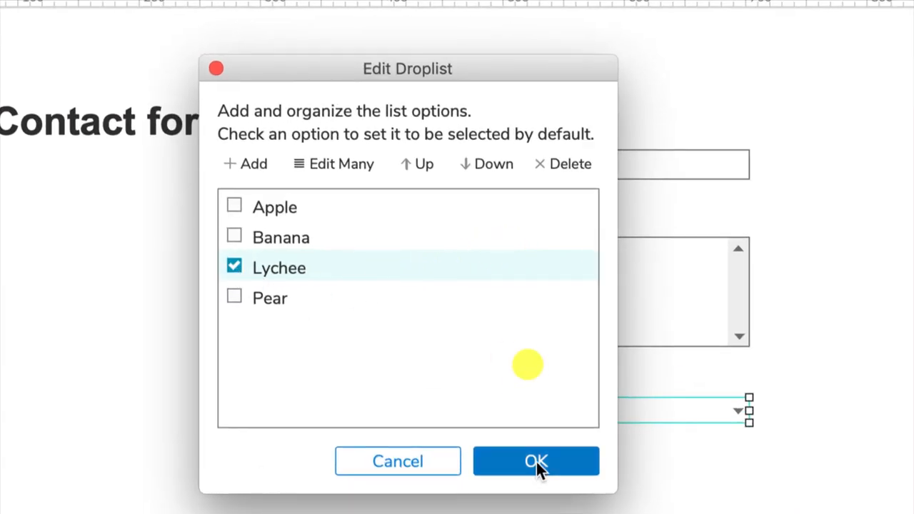
# - Confirm the Edit Droplist dialog so the droplist displays Lychee
pyautogui.click(537, 459)
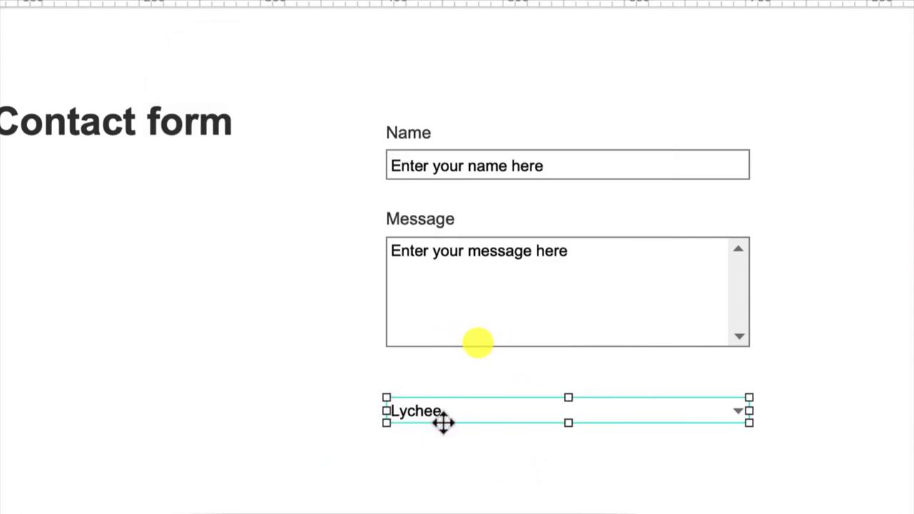
pyautogui.moveTo(460, 437)
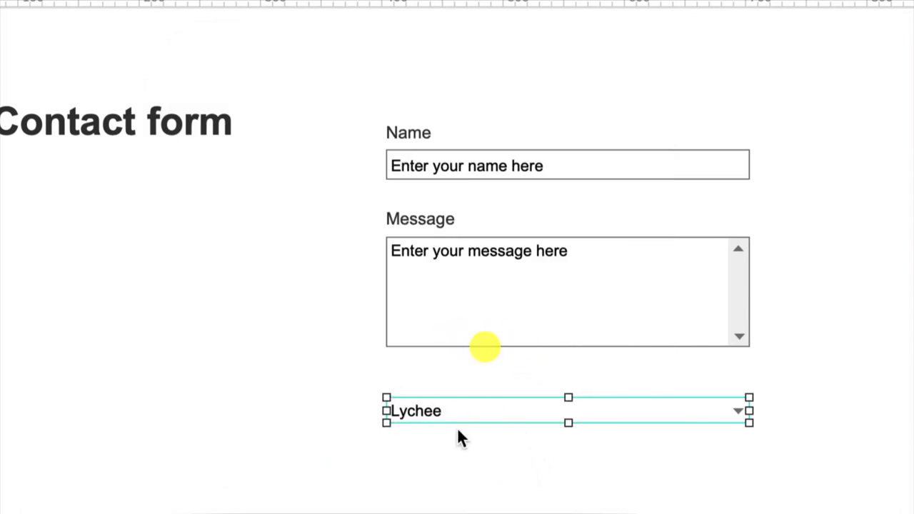
pyautogui.moveTo(264, 419)
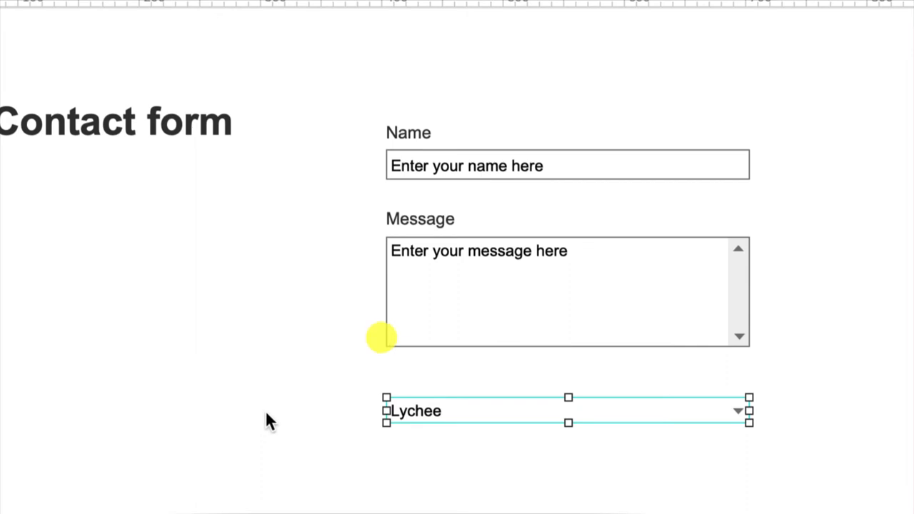
pyautogui.moveTo(343, 450)
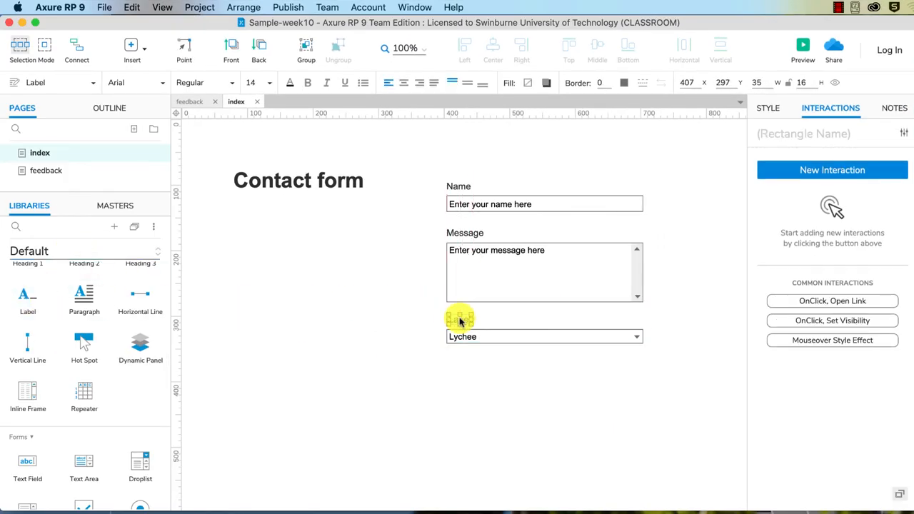
# - Label the droplist 'What is your favourite fruit?' above it
pyautogui.write('What is your favourite fruit?')
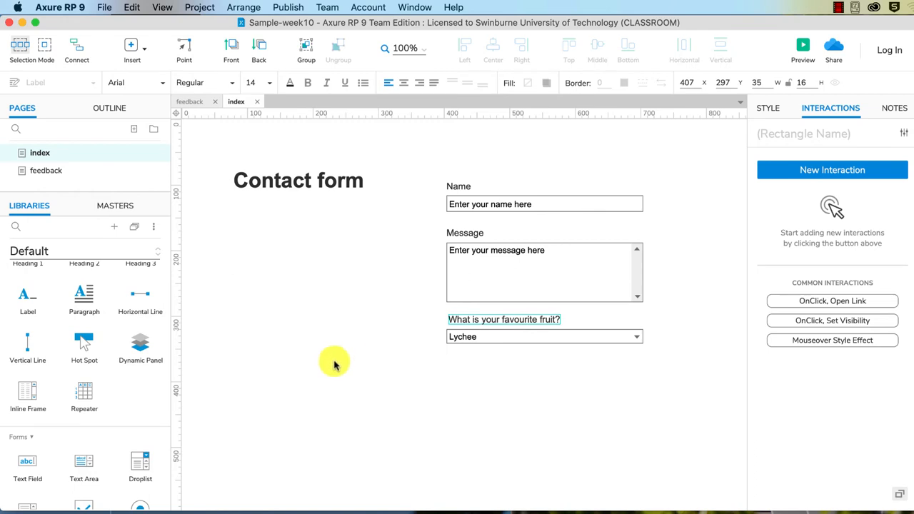
pyautogui.click(334, 360)
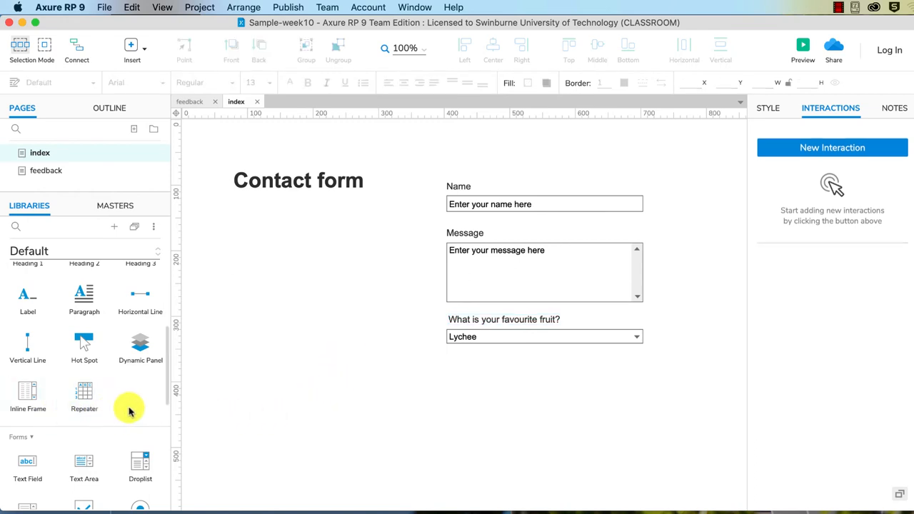
pyautogui.moveTo(108, 449)
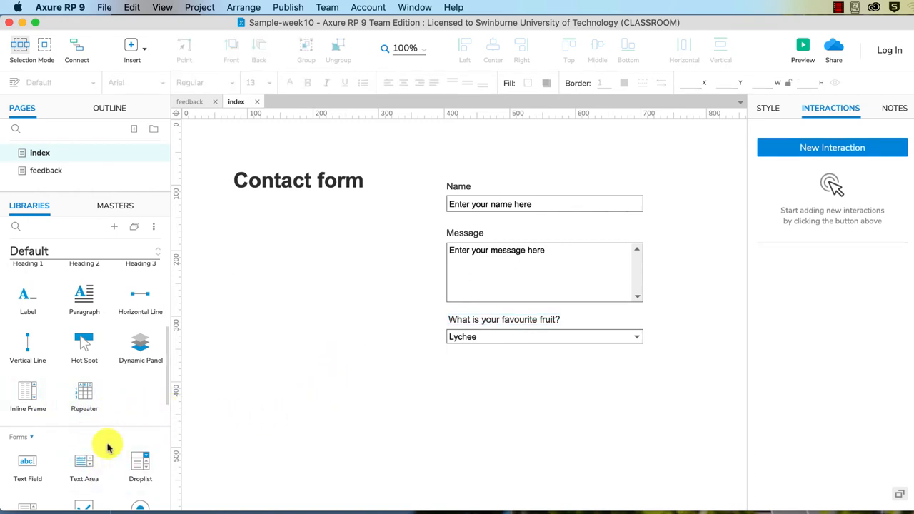
pyautogui.moveTo(168, 400)
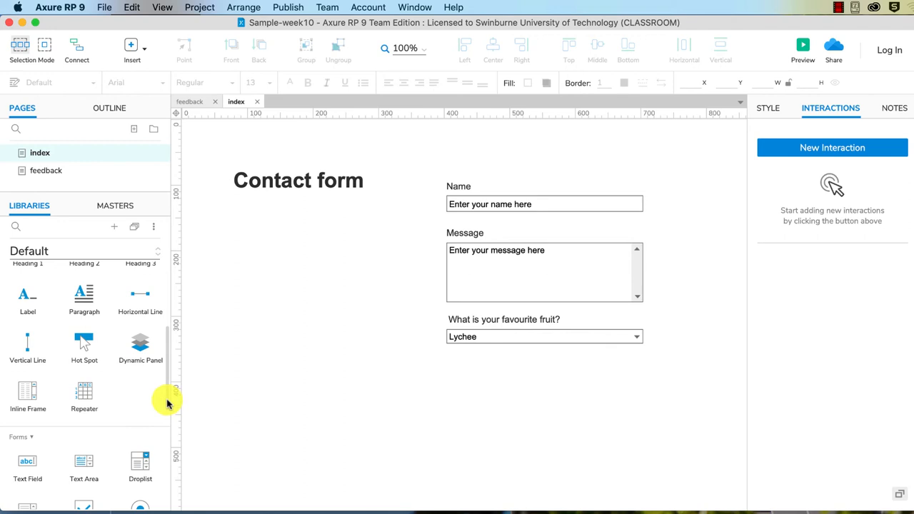
pyautogui.scroll(-3)
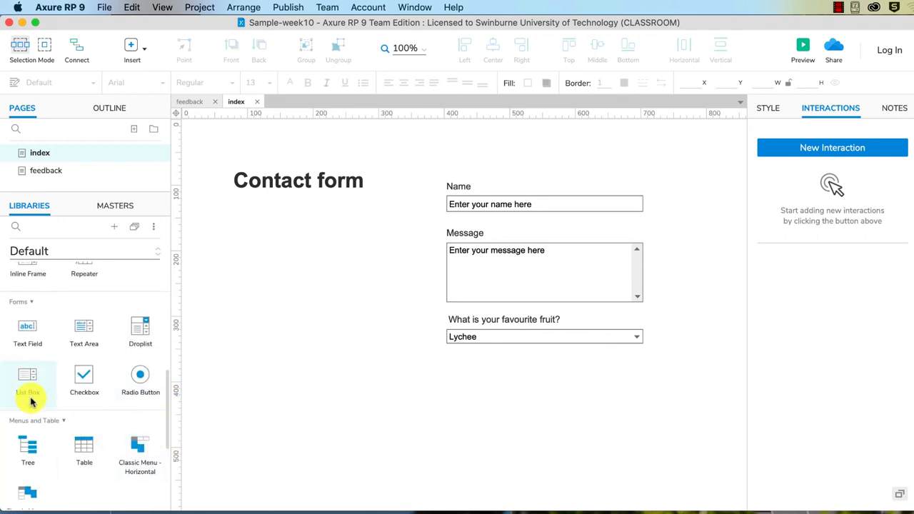
pyautogui.moveTo(140, 383)
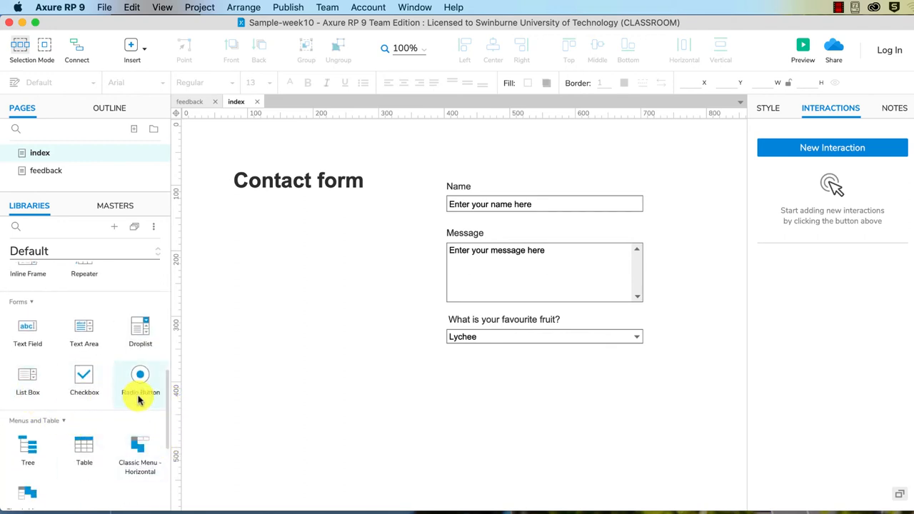
pyautogui.moveTo(394, 415)
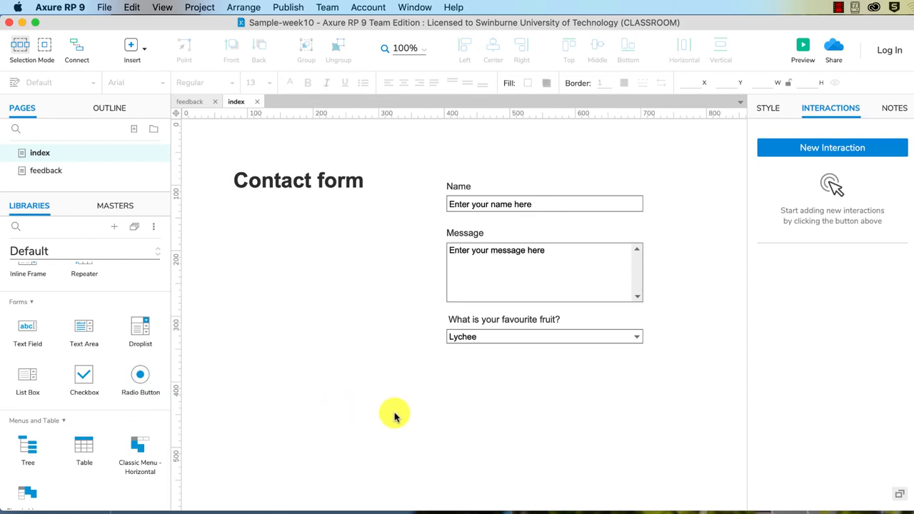
pyautogui.moveTo(429, 383)
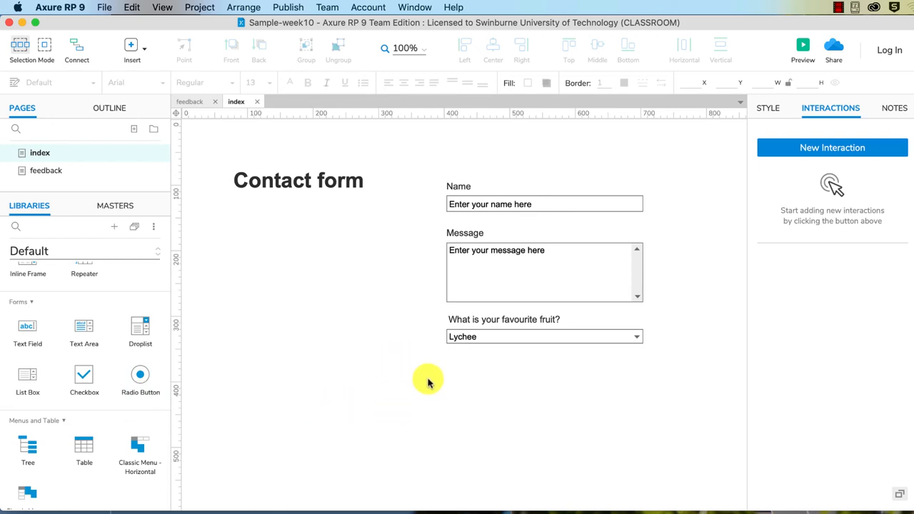